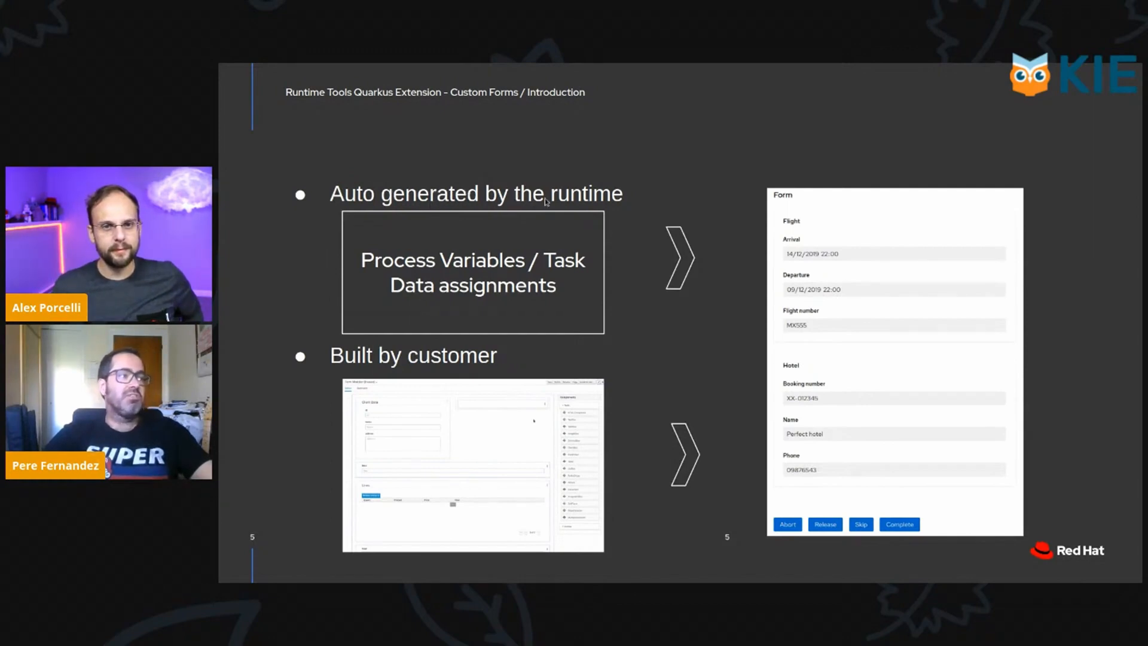
{"action": "mouse_move", "coordinate": [662, 215]}
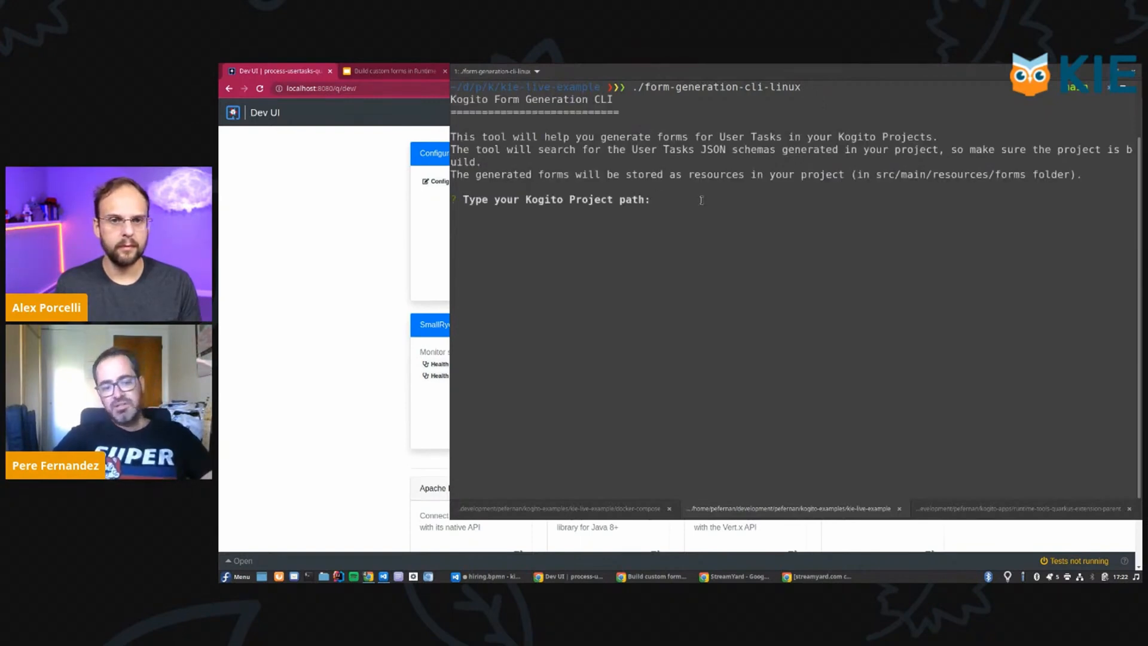
Step: Answer the Kogito project path prompt with '.' for the current folder
{"action": "left_click", "coordinate": [659, 199]}
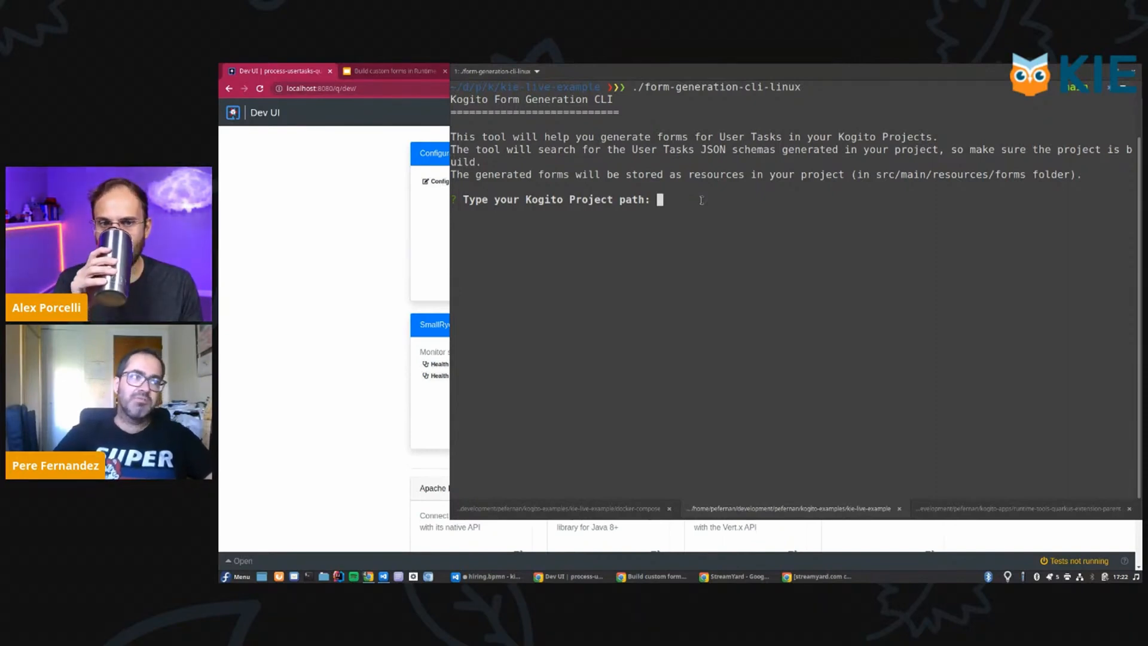
{"action": "type", "text": "."}
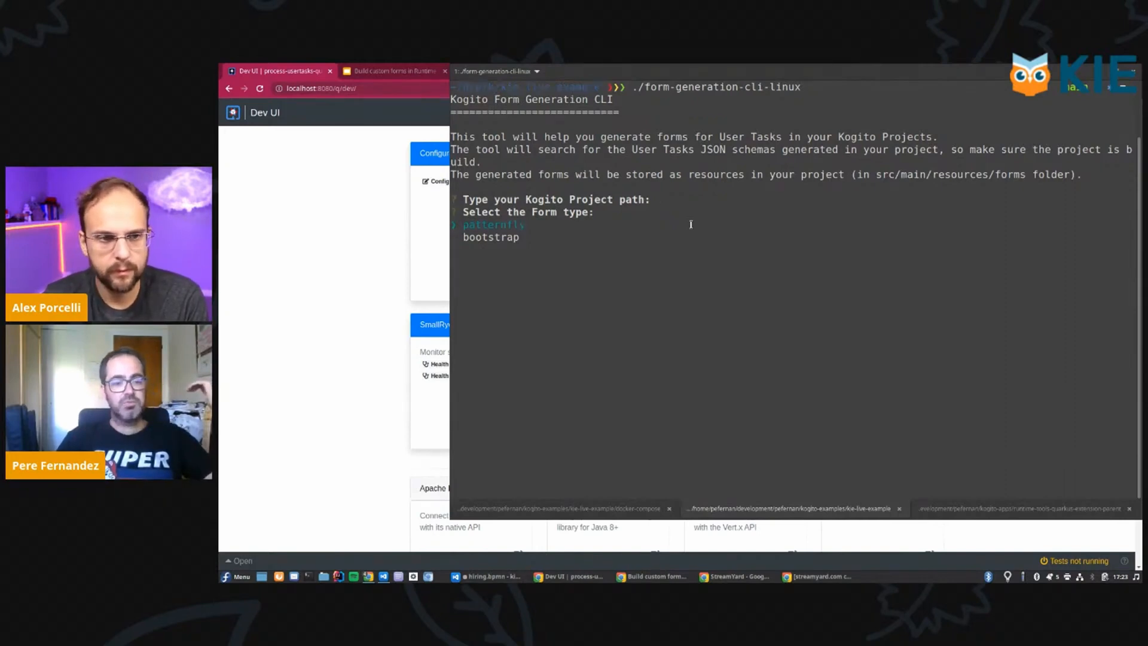
Step: Choose bootstrap as the form type so the CLI generates the hiring interview forms
{"action": "key", "text": "Down"}
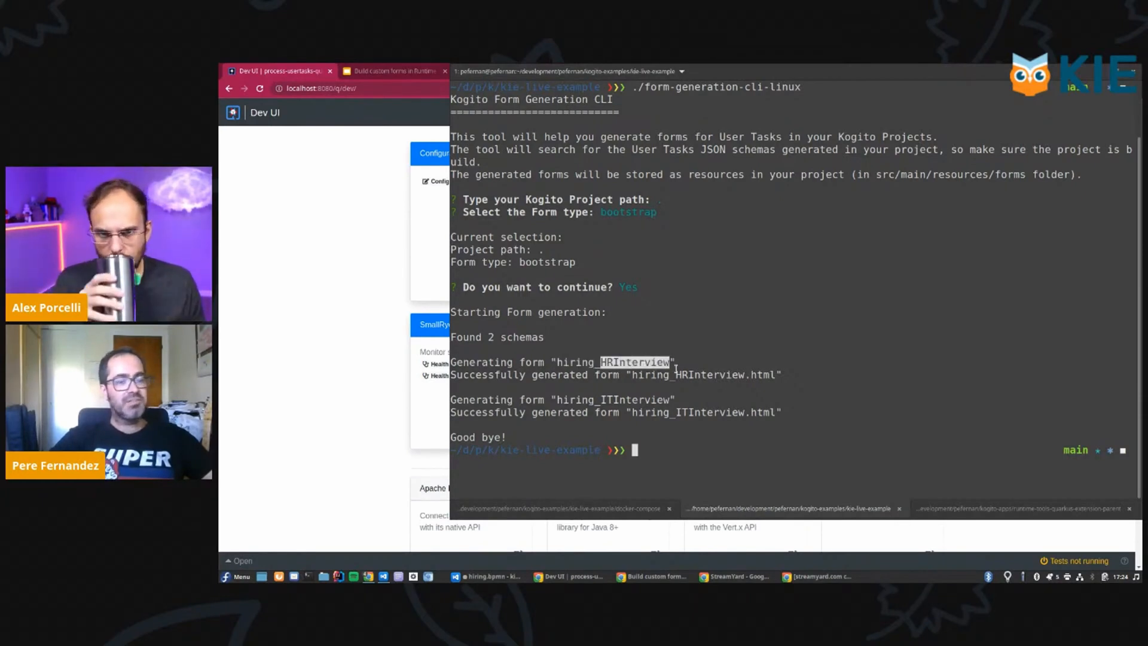
{"action": "mouse_move", "coordinate": [674, 370]}
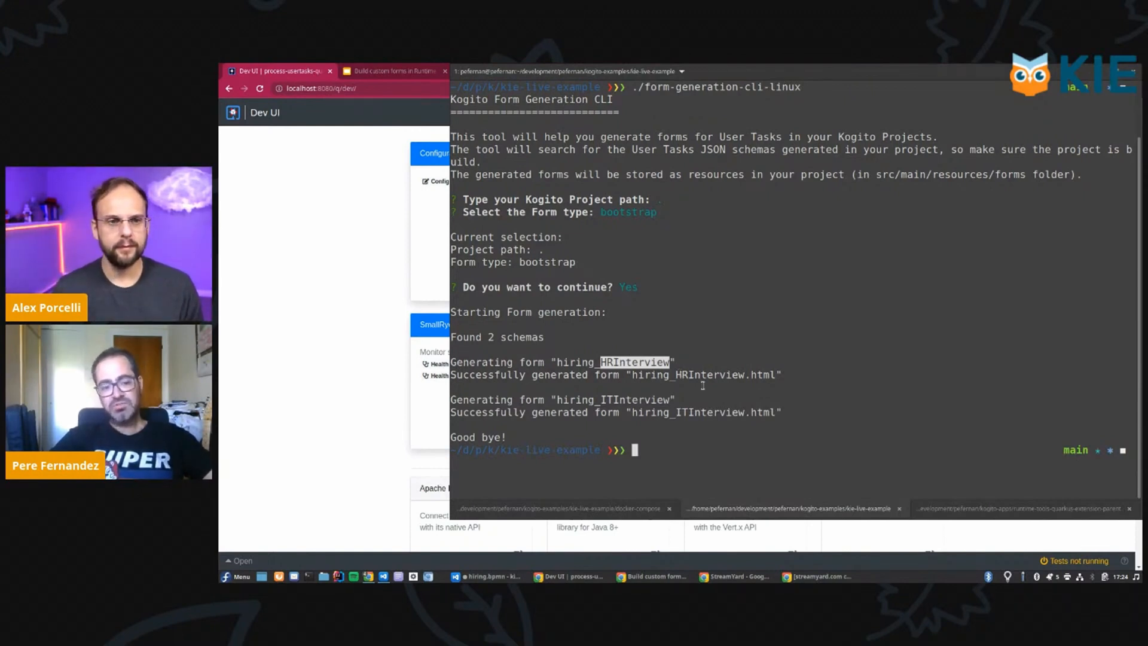
Step: Close the hiring.bpmn diagram editor, leaving pom.xml showing
{"action": "left_click", "coordinate": [486, 577]}
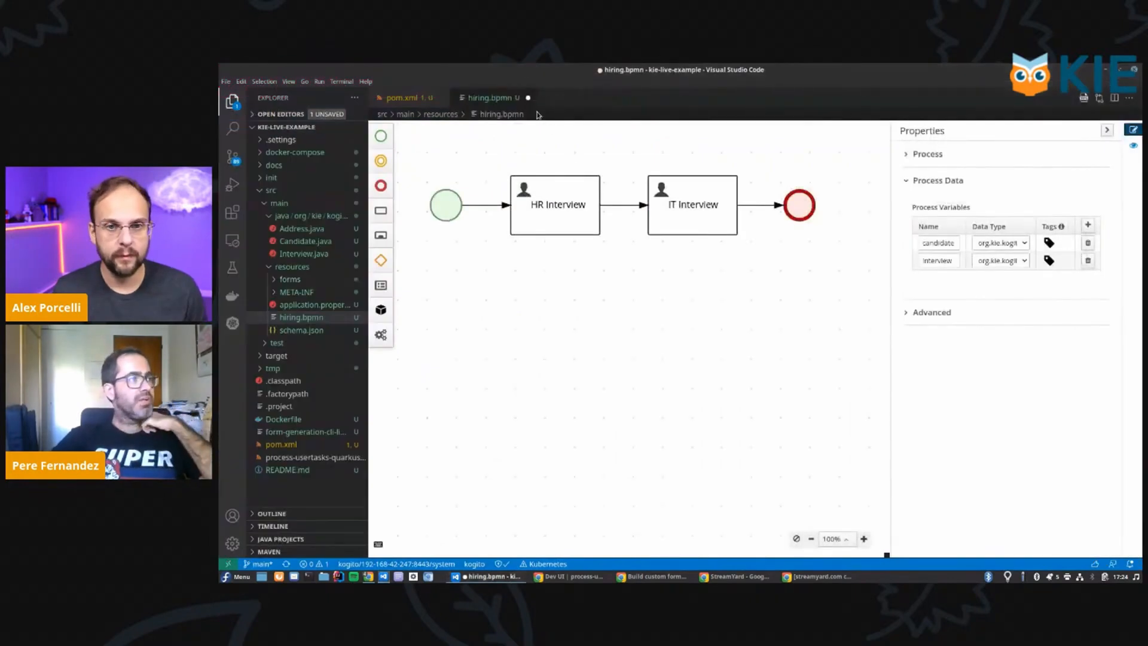
{"action": "left_click", "coordinate": [528, 97]}
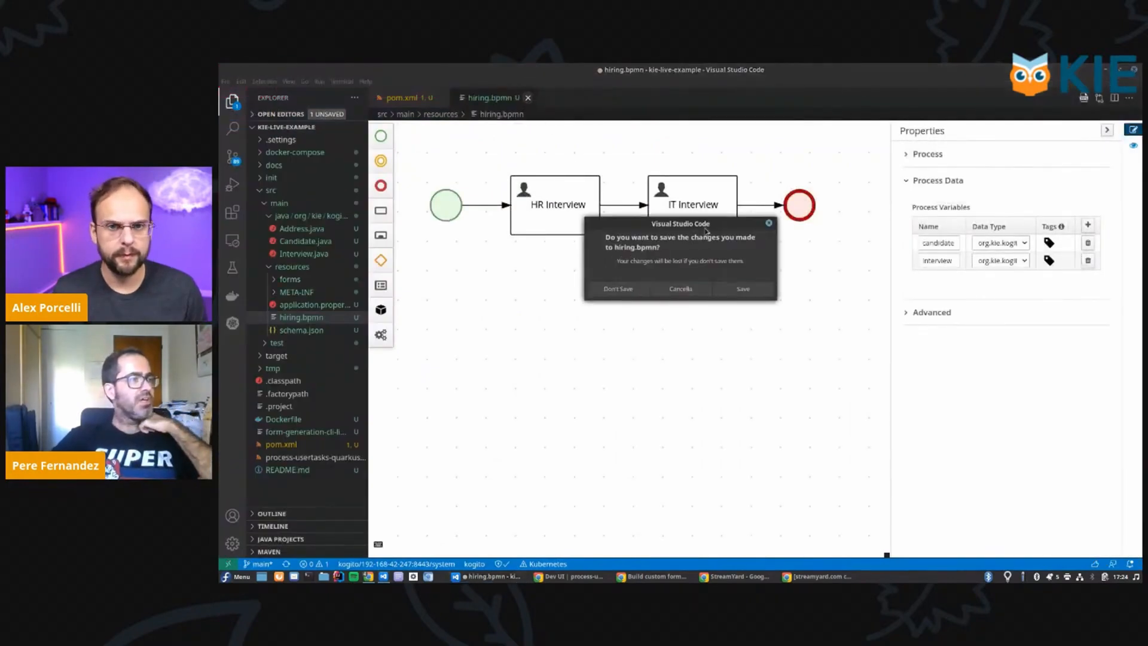
{"action": "left_click", "coordinate": [617, 288]}
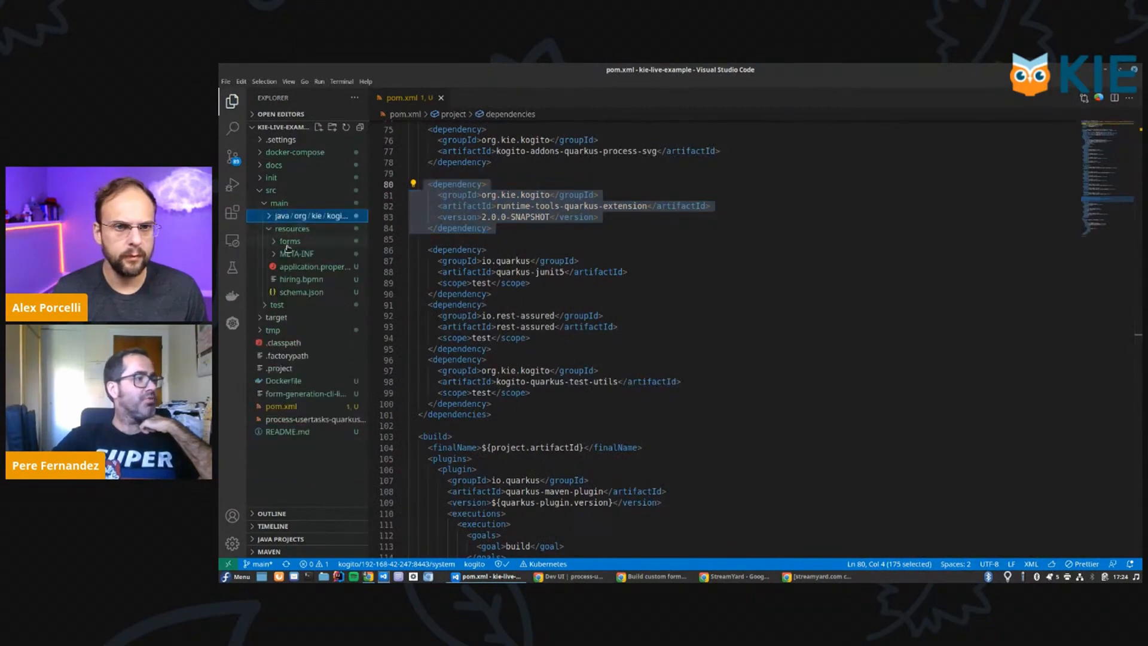
Step: Review hiring_HRInterview.html from the forms folder, highlighting the Candidate fieldset and its script functions
{"action": "left_click", "coordinate": [290, 241]}
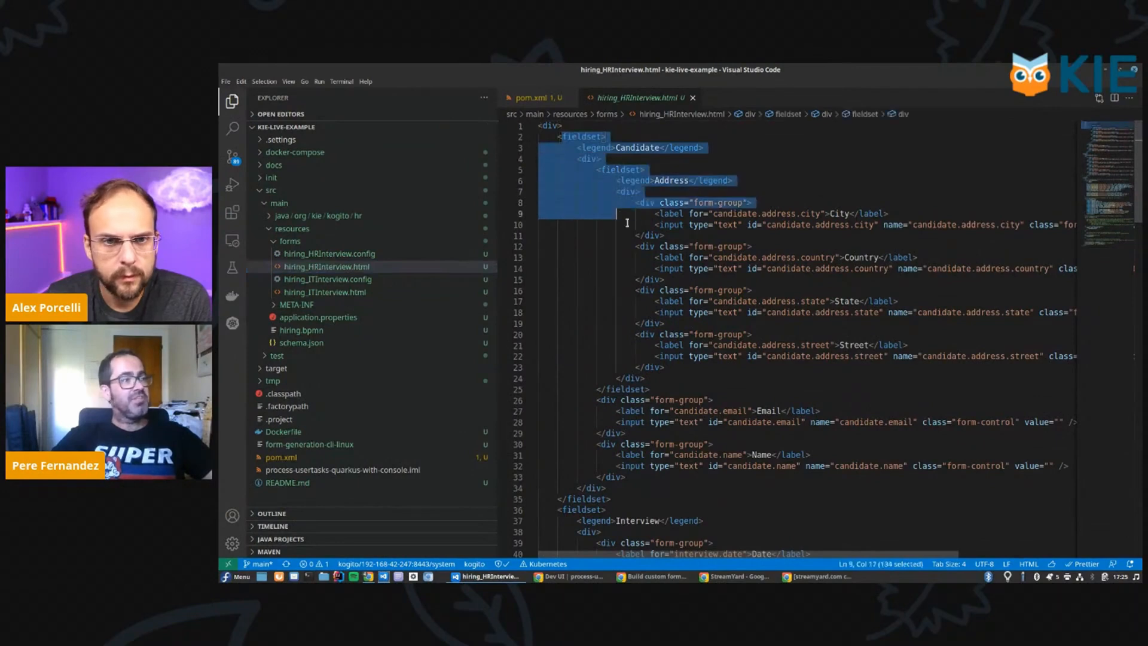
{"action": "left_click_drag", "start_coordinate": [626, 222], "coordinate": [659, 312]}
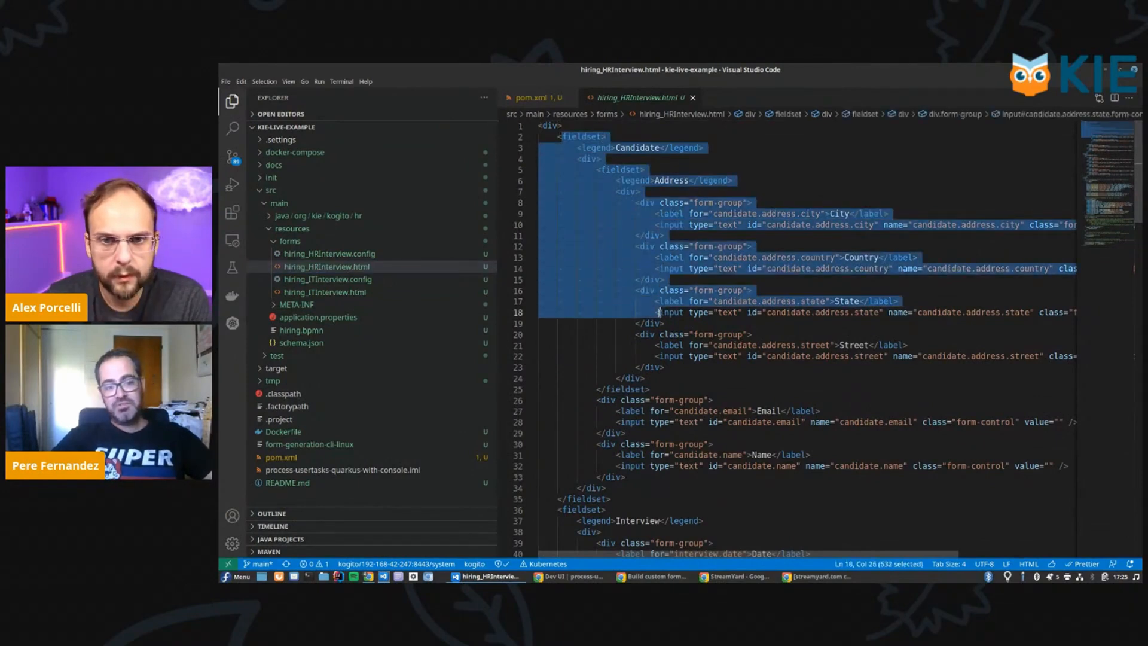
{"action": "scroll", "scroll_direction": "down", "scroll_amount": 3}
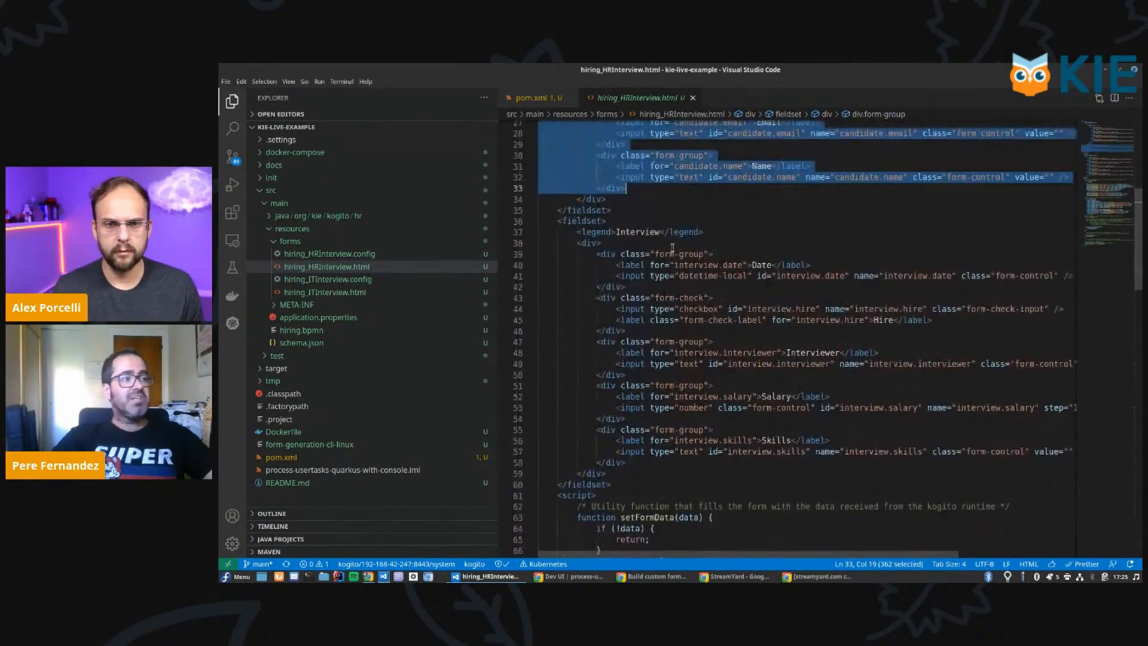
{"action": "scroll", "scroll_direction": "down", "scroll_amount": 3}
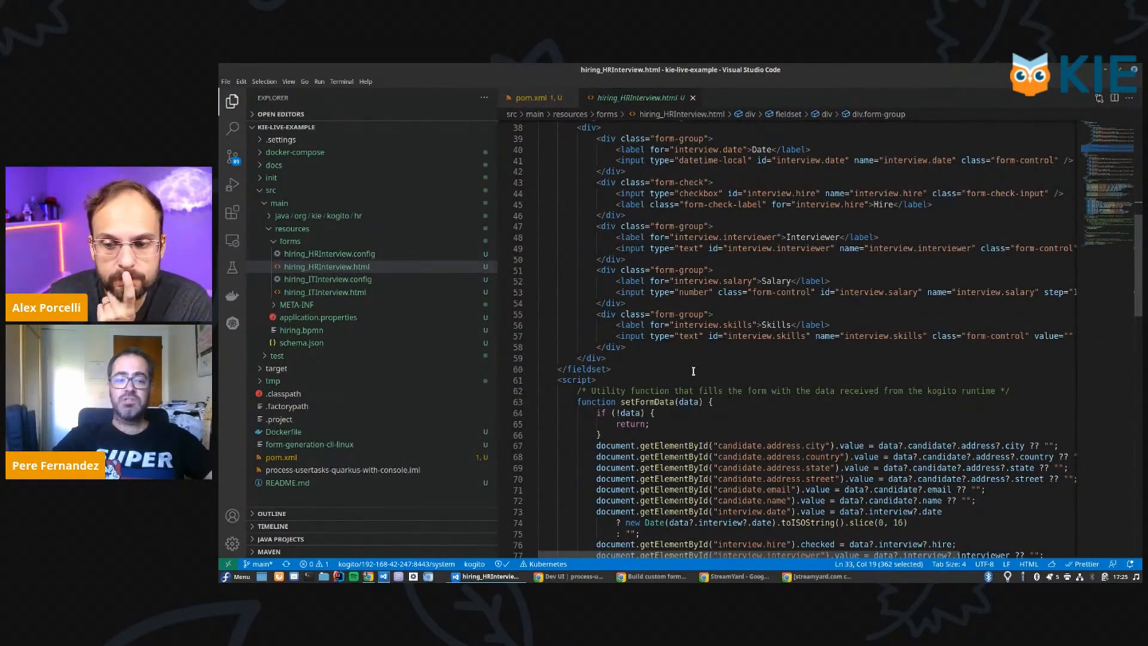
{"action": "scroll", "scroll_direction": "down", "scroll_amount": 3}
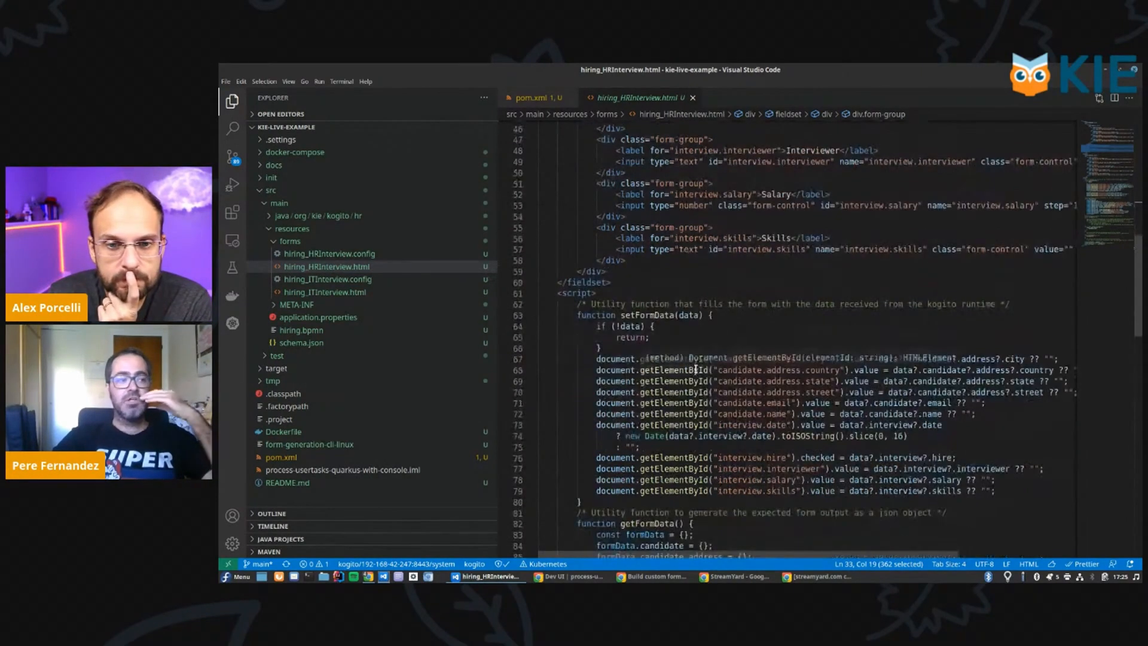
{"action": "scroll", "scroll_direction": "down", "scroll_amount": 3}
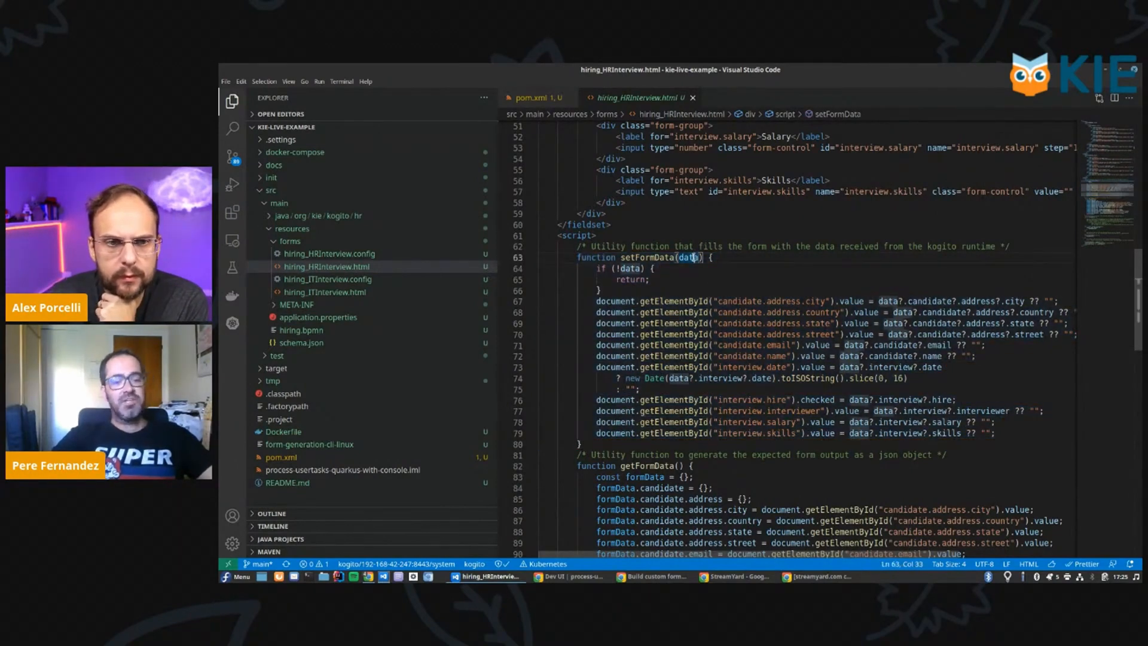
{"action": "mouse_move", "coordinate": [686, 257]}
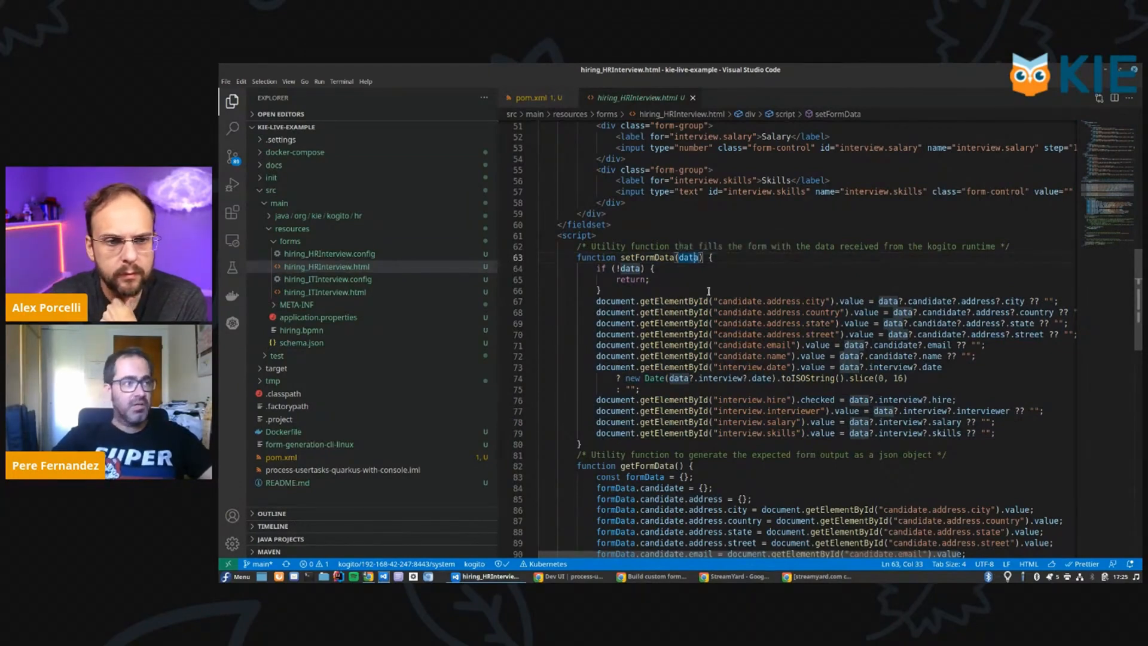
{"action": "mouse_move", "coordinate": [677, 300]}
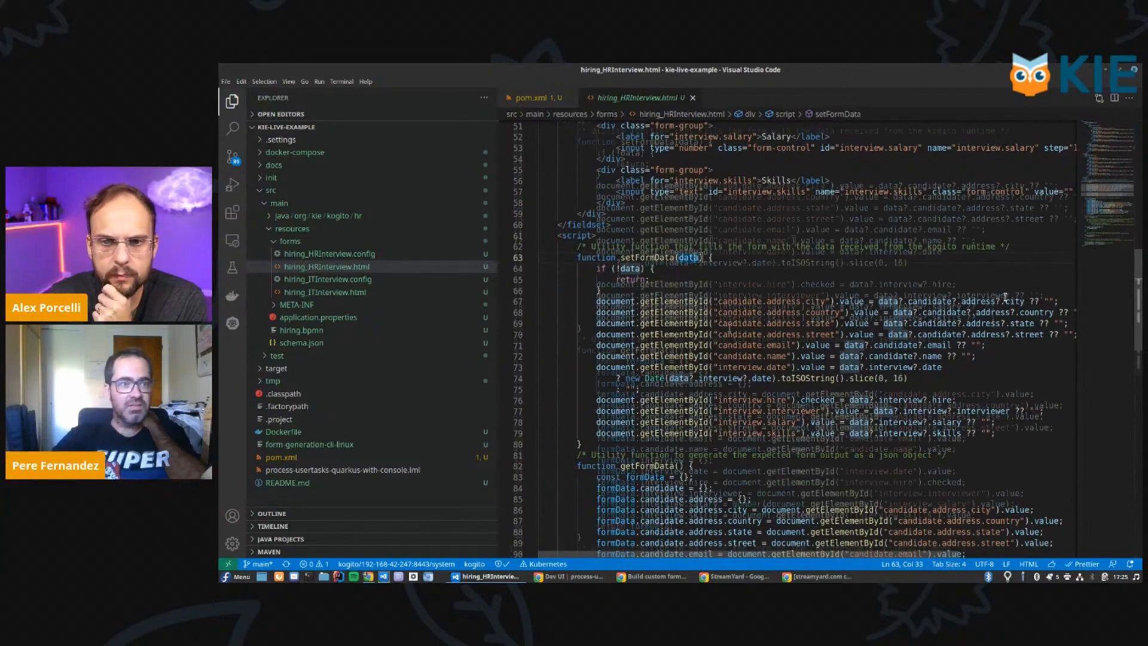
{"action": "double_click", "coordinate": [649, 320]}
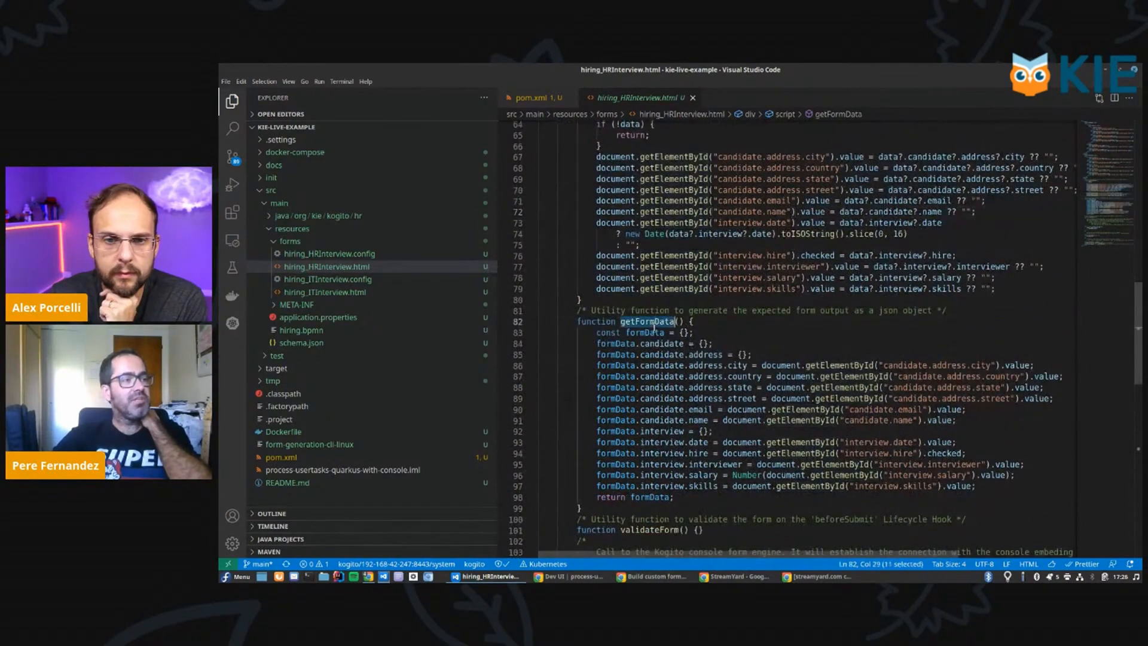